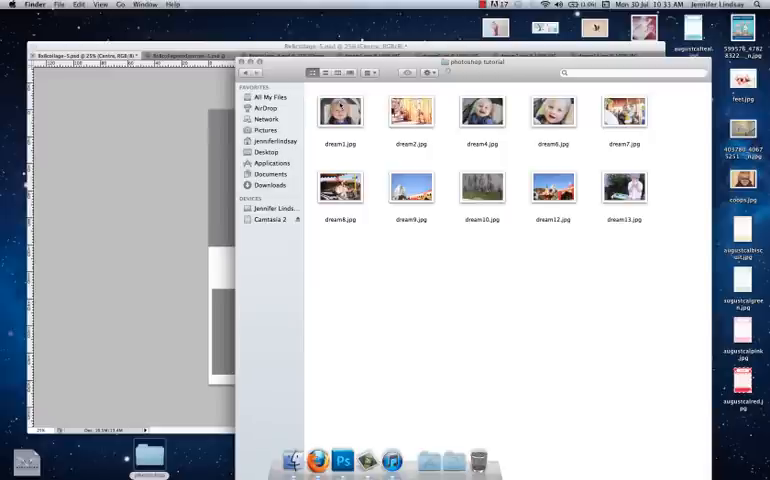
Step: Select the first four photos in the folder and open them with Adobe Photoshop
left_click(340, 112)
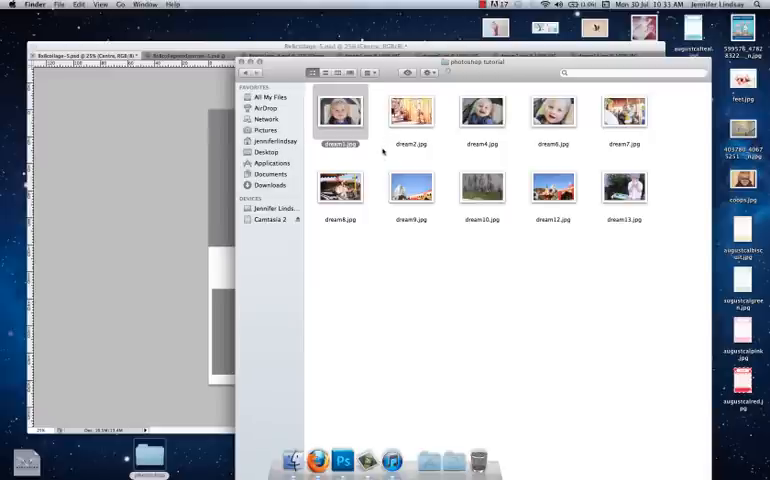
mouse_move(390, 276)
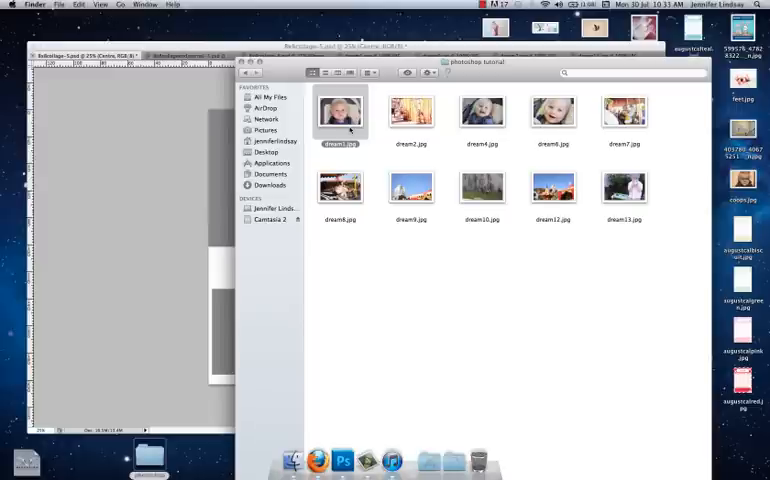
left_click(410, 112)
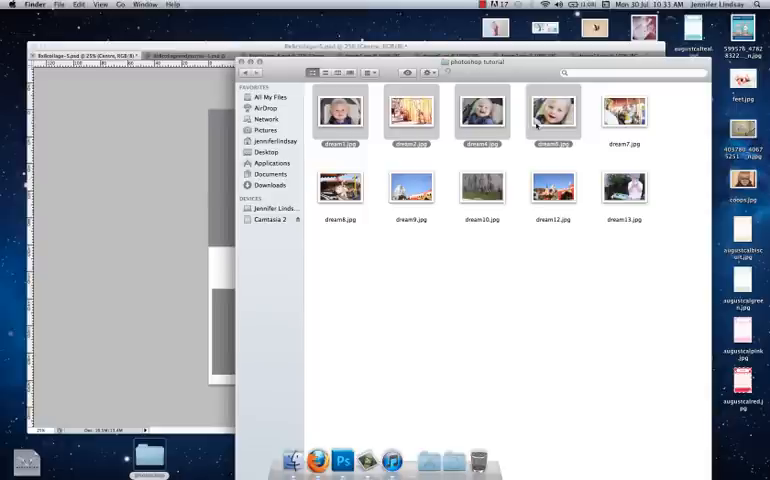
right_click(552, 112)
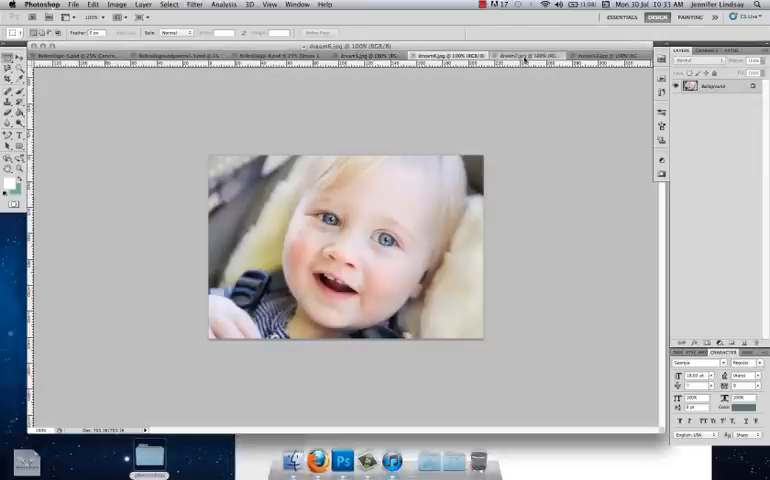
Step: Switch the active document to the photo of the toddler eating outdoors
left_click(600, 56)
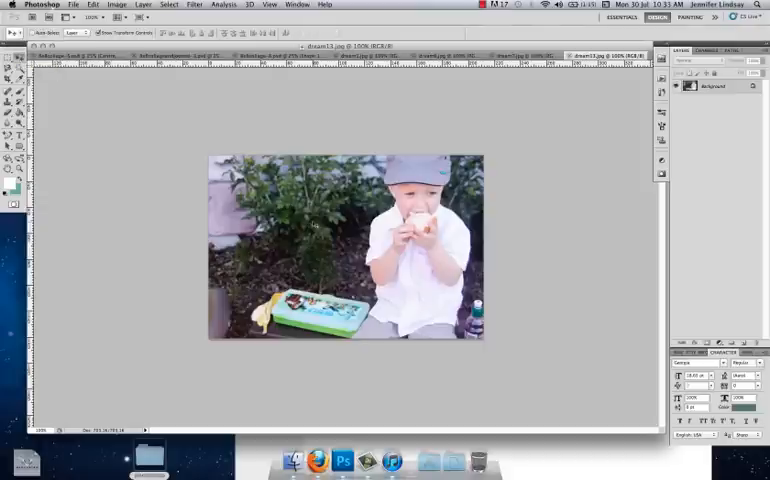
mouse_move(308, 204)
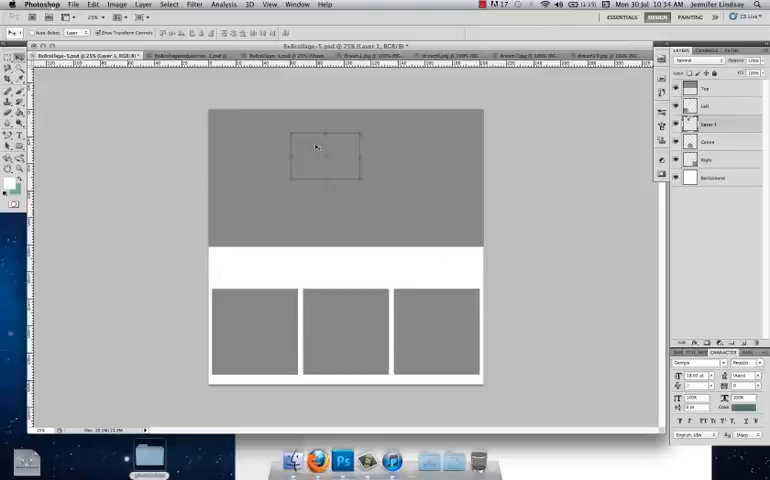
mouse_move(280, 264)
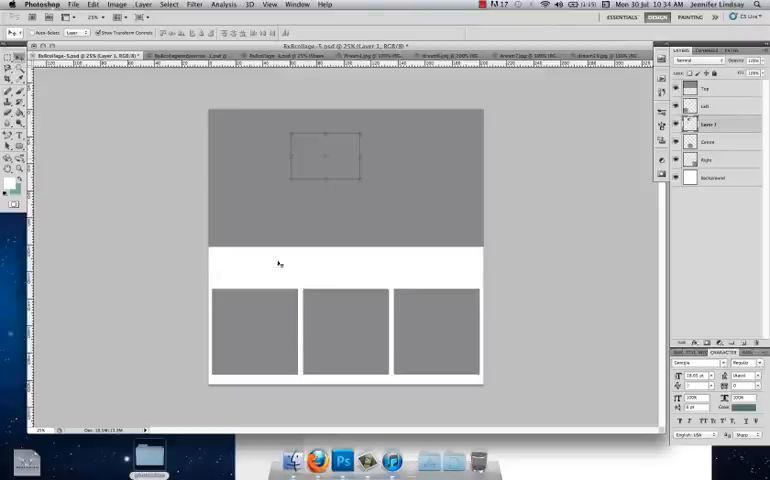
mouse_move(300, 156)
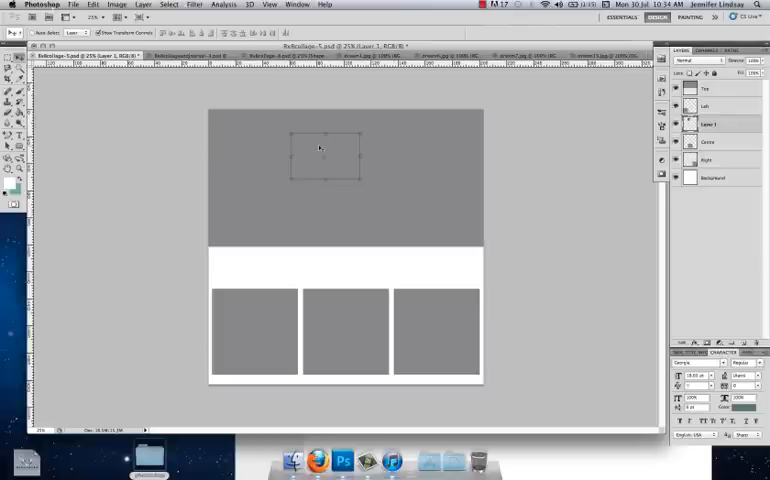
mouse_move(436, 330)
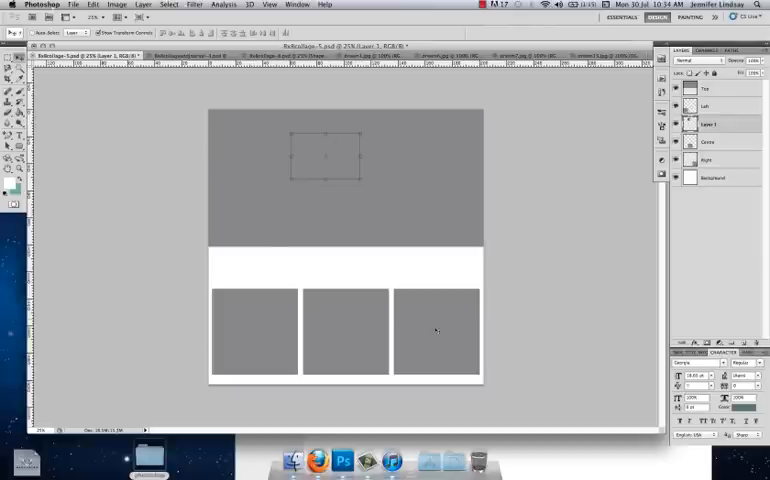
mouse_move(572, 226)
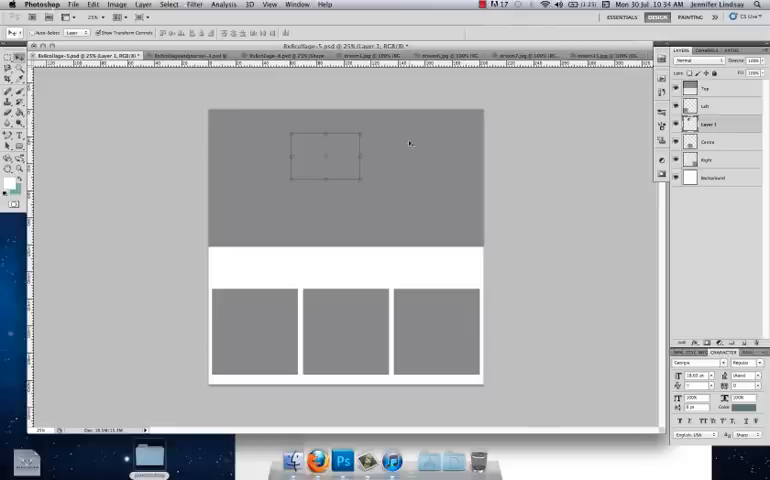
mouse_move(440, 258)
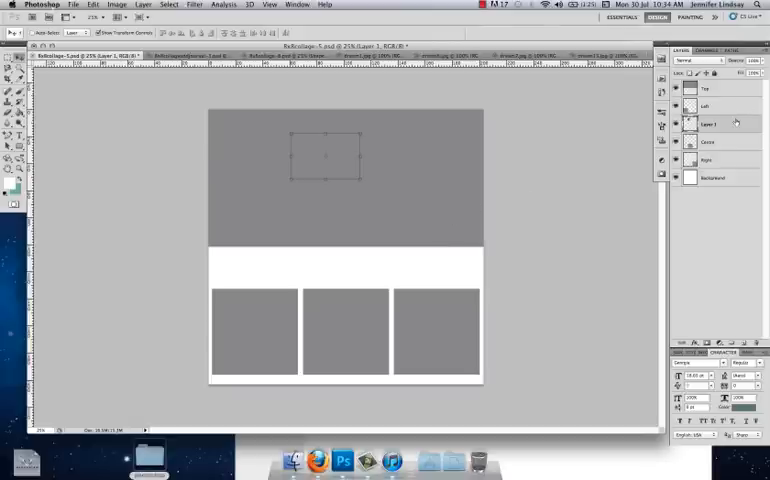
mouse_move(712, 128)
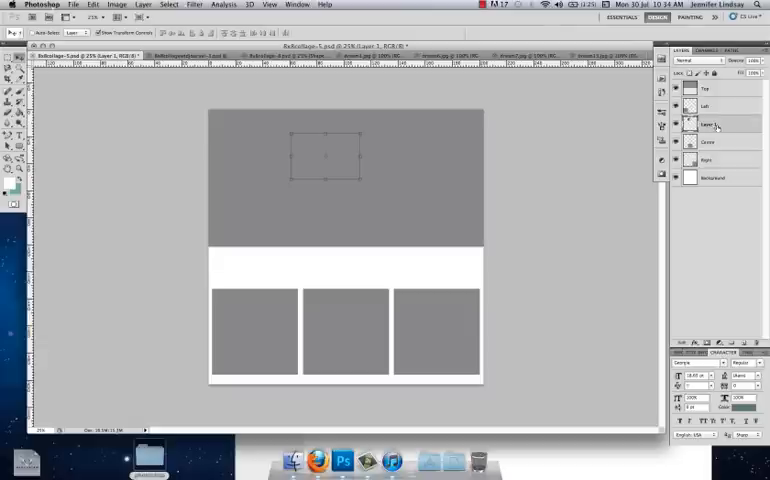
mouse_move(714, 128)
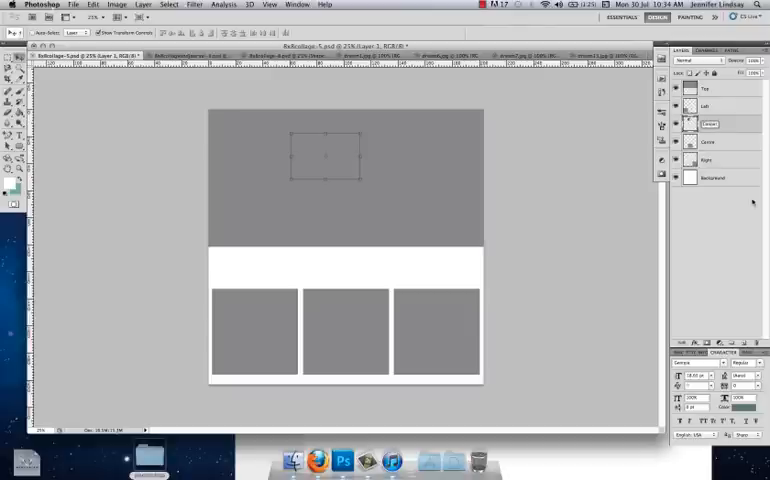
Step: Select the Top layer so the pasted toddler photo lands above the top frame
left_click(708, 124)
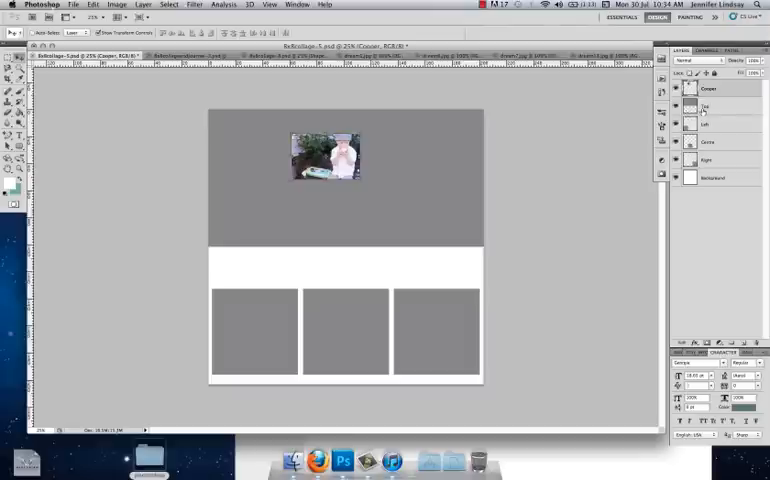
mouse_move(404, 188)
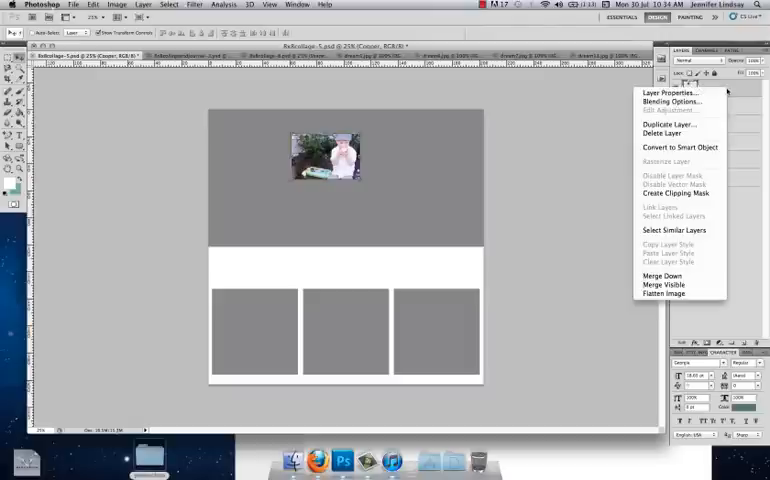
mouse_move(676, 192)
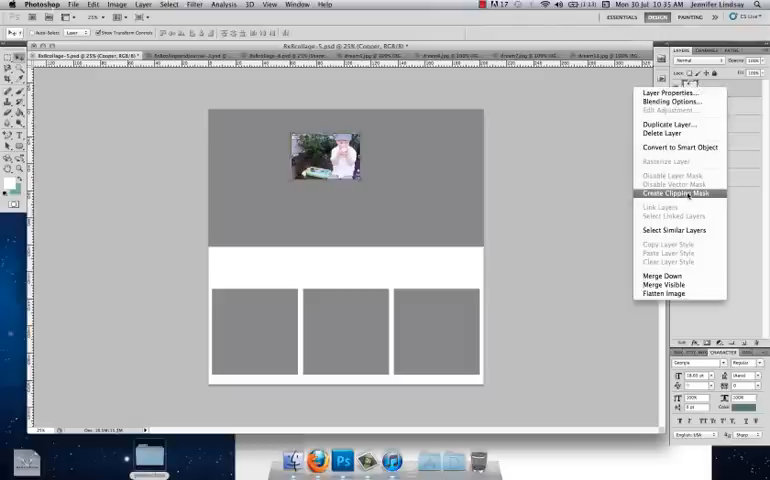
Step: Create a clipping mask so the toddler photo fills only the large top frame
left_click(676, 192)
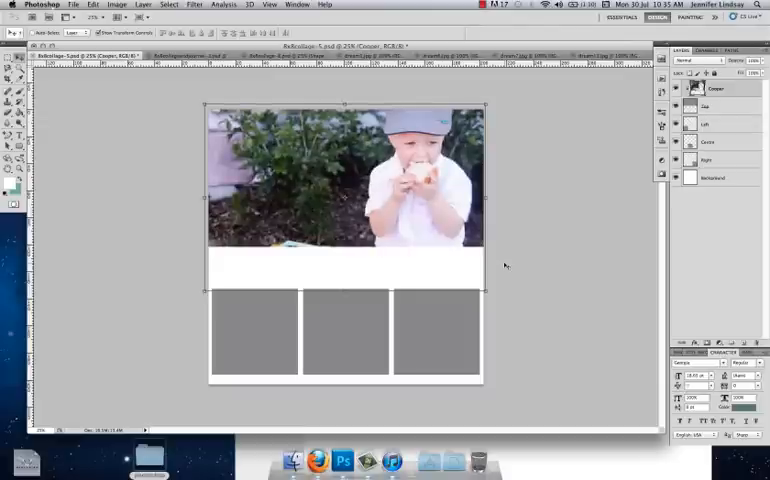
mouse_move(436, 208)
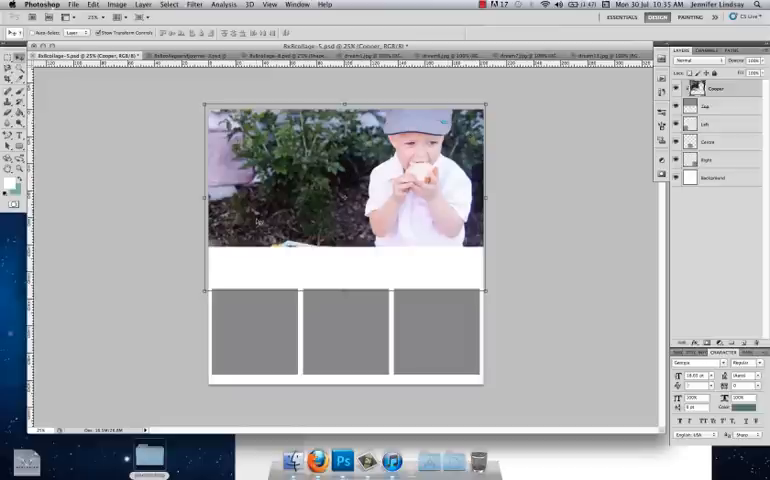
mouse_move(216, 256)
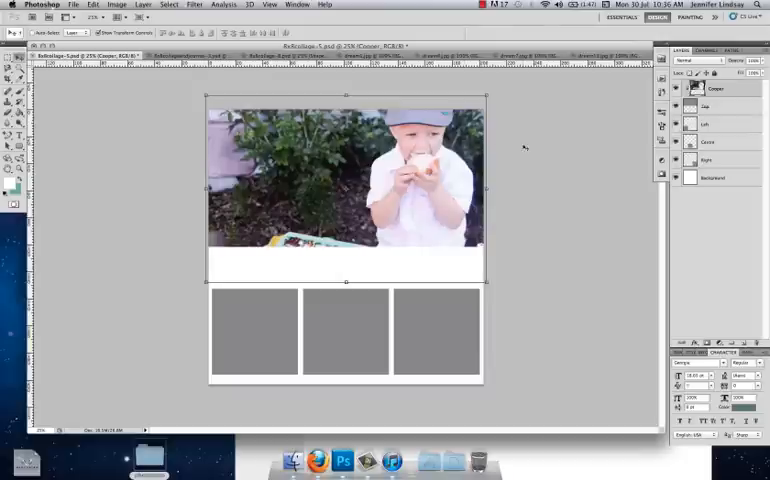
mouse_move(730, 122)
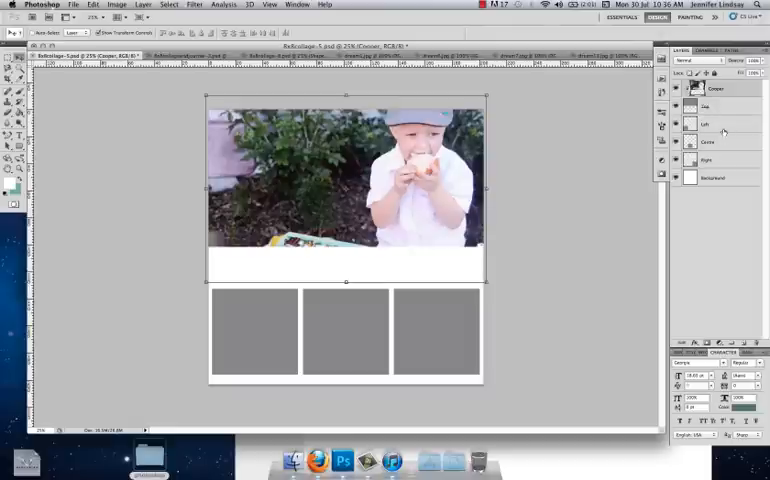
Step: Select the first grey frame's layer and switch to the baby portrait document
left_click(704, 124)
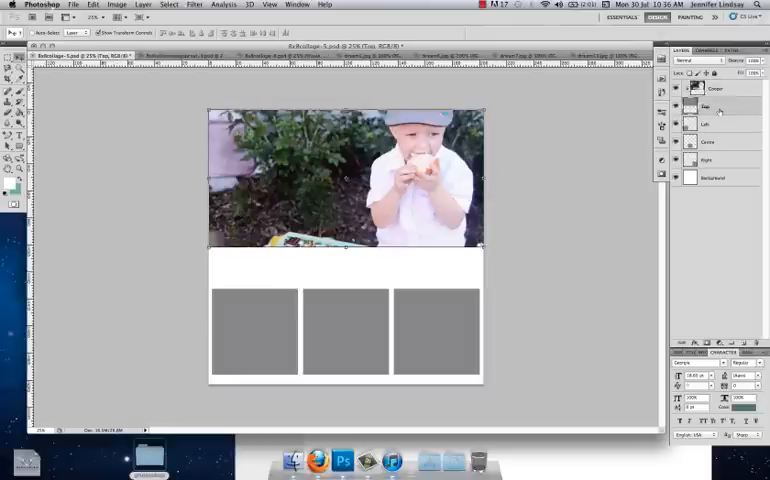
left_click(706, 124)
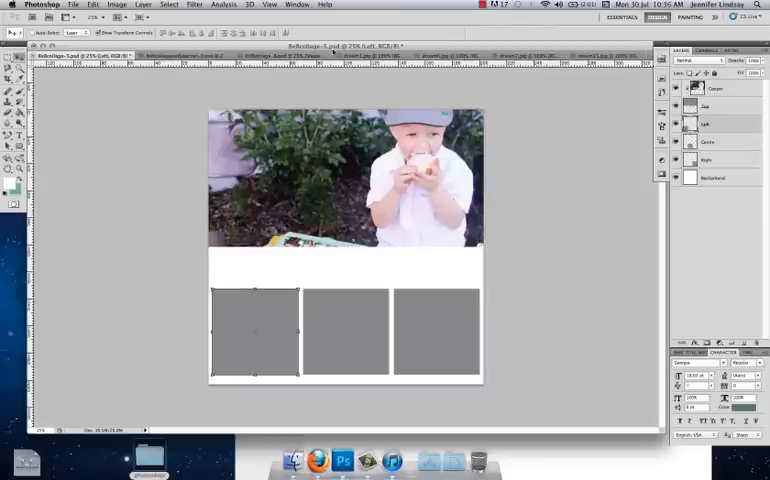
left_click(360, 56)
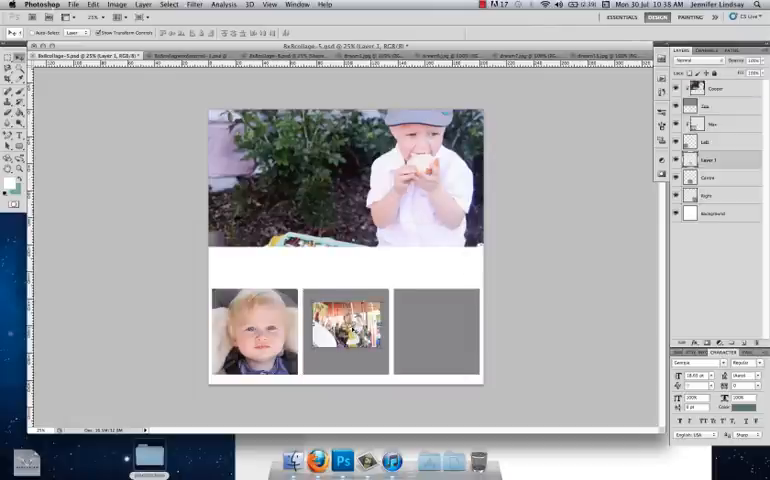
Step: Create a clipping mask confining the second photo to the middle frame
right_click(712, 160)
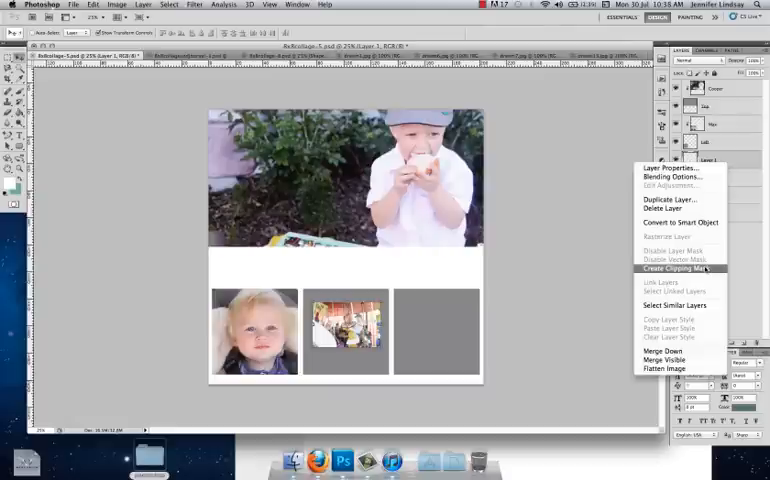
left_click(674, 268)
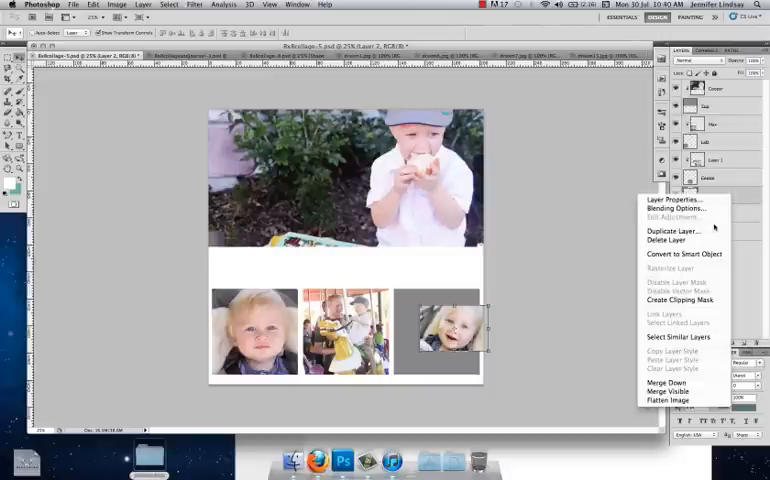
mouse_move(680, 300)
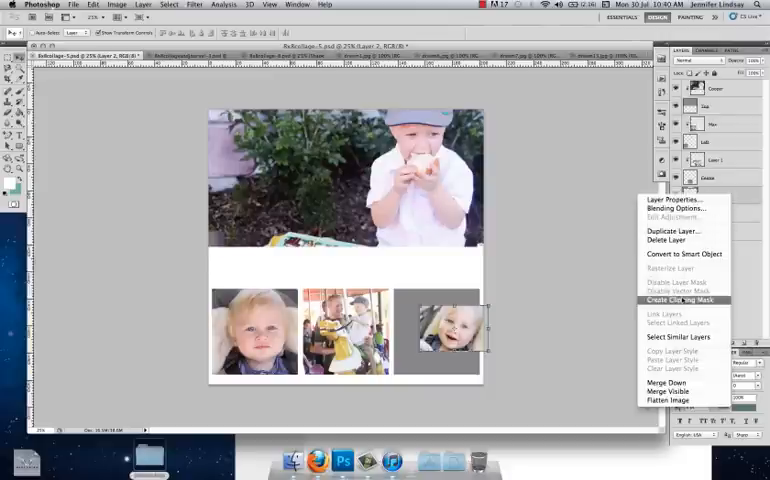
Step: Create a clipping mask fitting the third baby photo inside the right frame
left_click(680, 300)
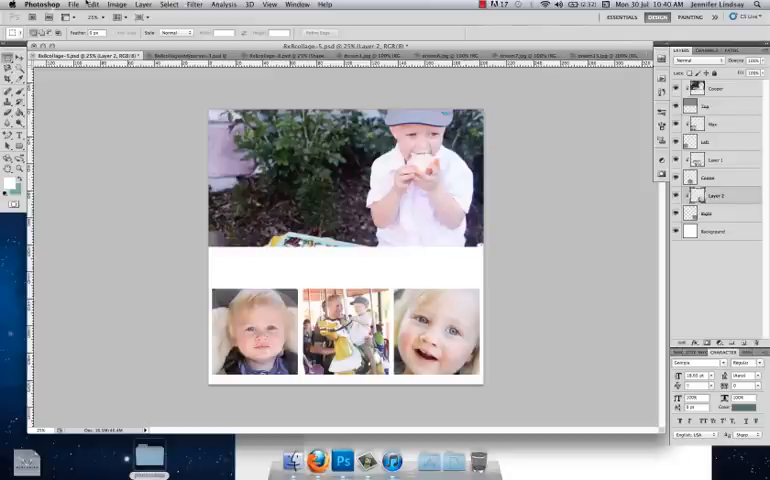
Step: Bring up the Save As dialog for the collage and check the file format list
left_click(72, 4)
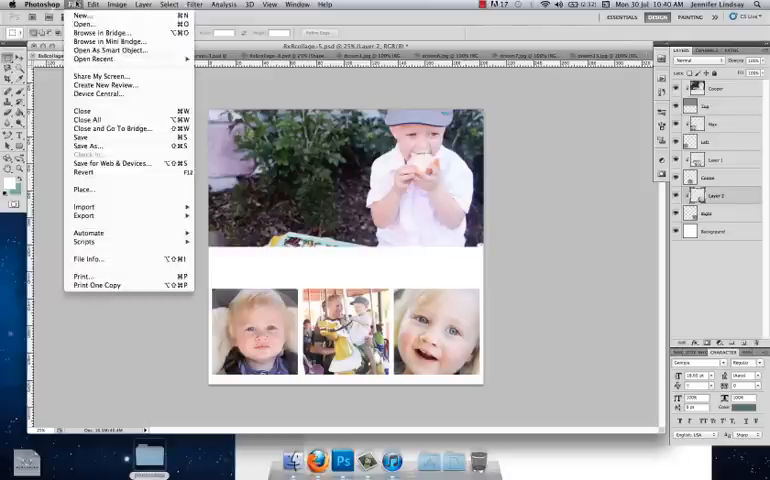
mouse_move(88, 146)
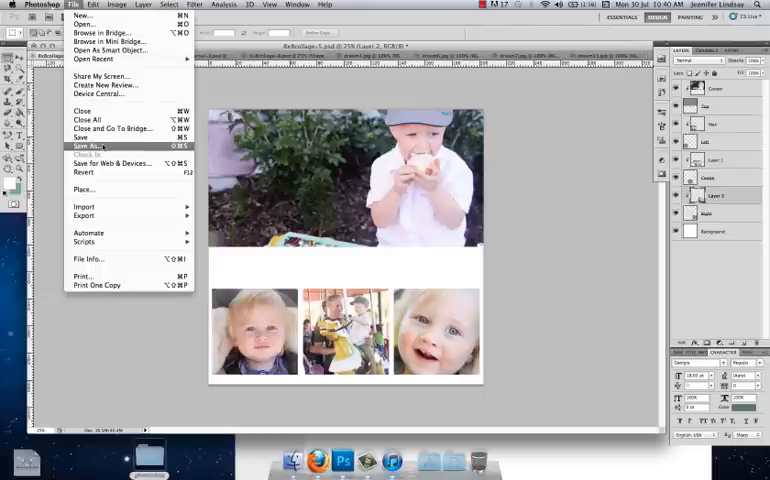
left_click(88, 146)
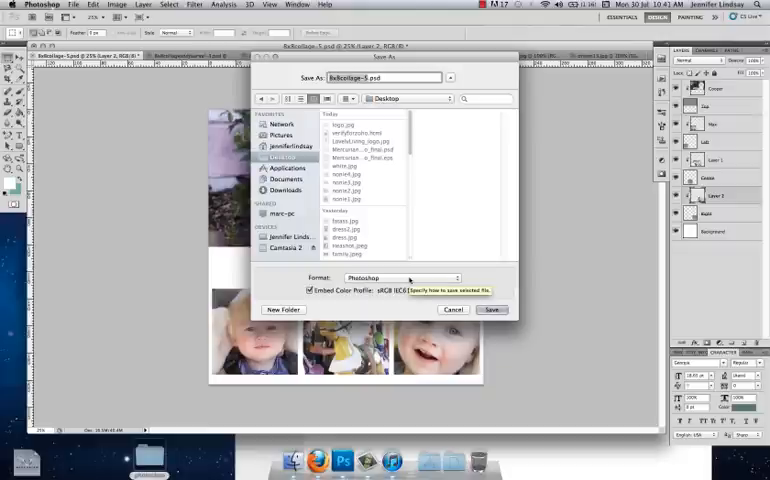
left_click(398, 278)
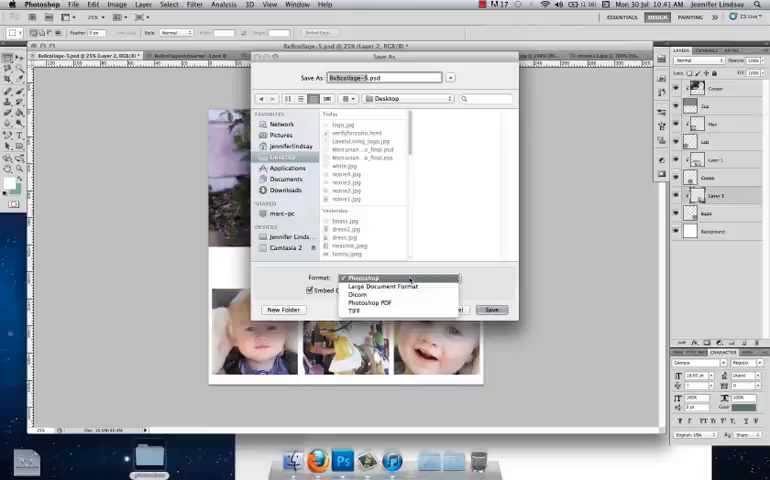
left_click(364, 276)
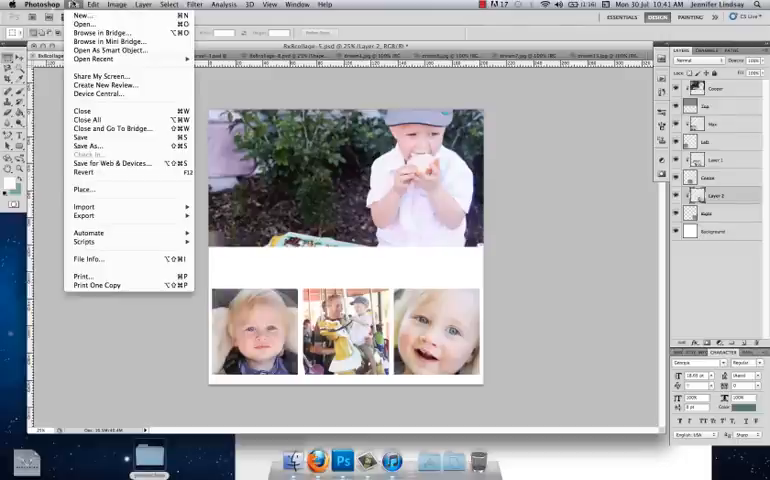
left_click(88, 144)
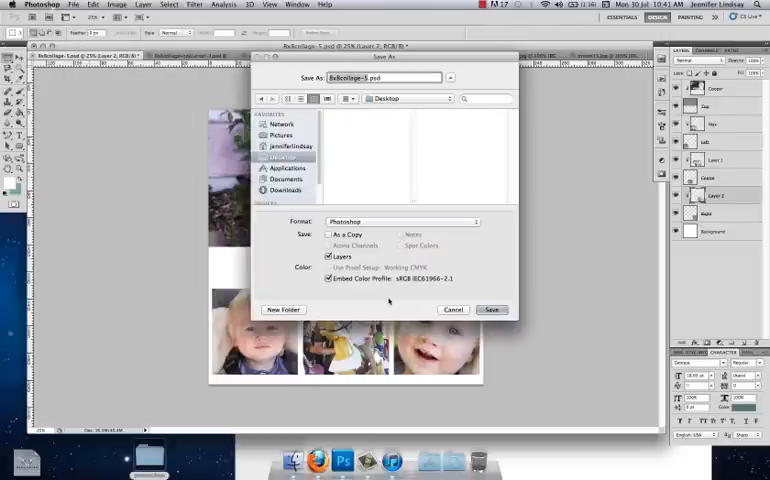
Step: Save the collage to the Desktop with a new name in JPEG format
left_click(400, 220)
type("dayatdreamworld.jpg")
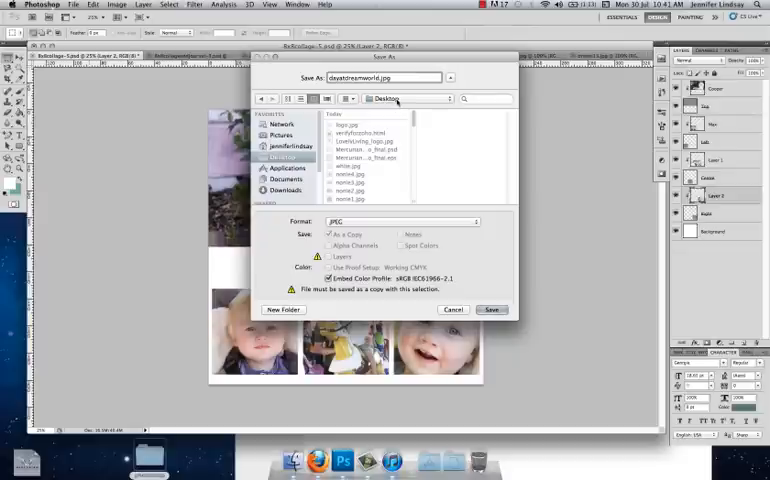
left_click(492, 308)
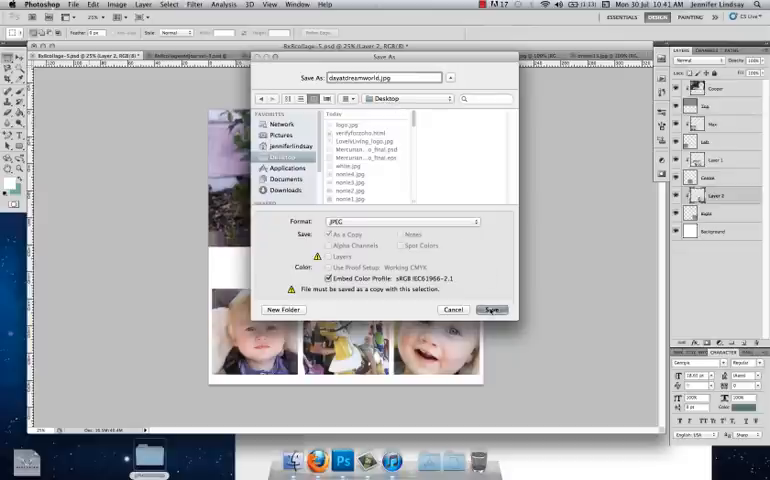
left_click(492, 308)
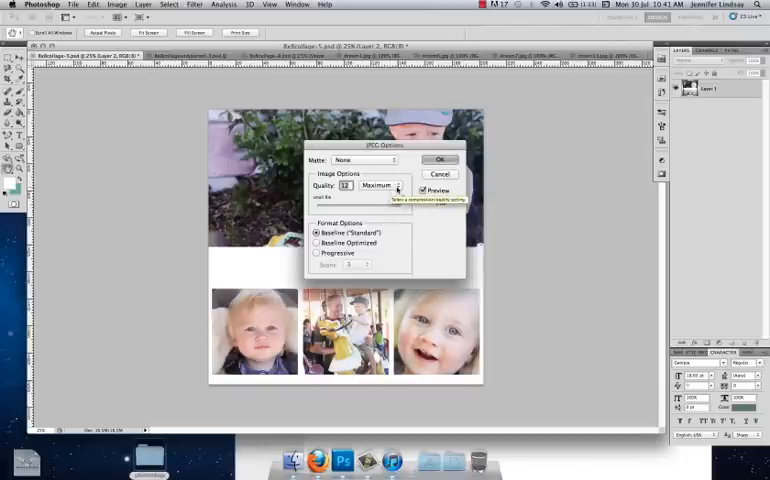
Step: Accept Maximum JPEG quality, then show the Desktop files in Finder
left_click(440, 160)
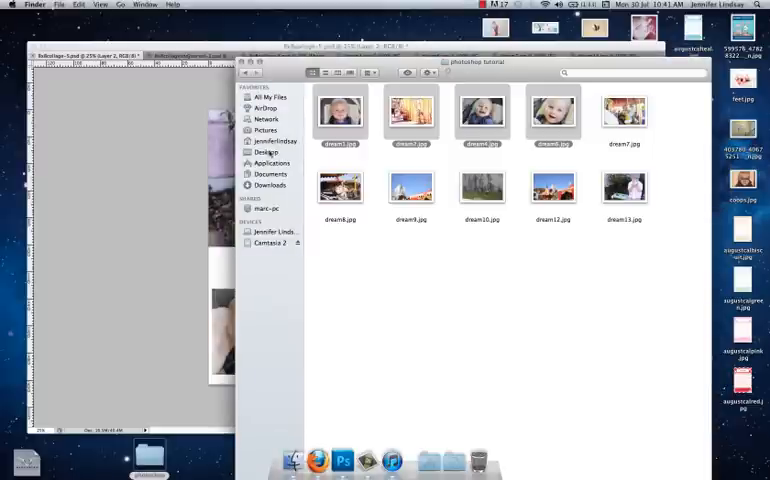
left_click(268, 152)
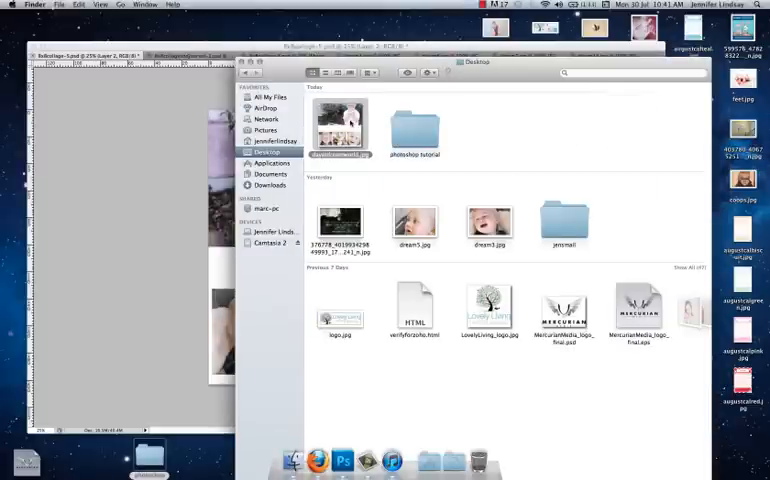